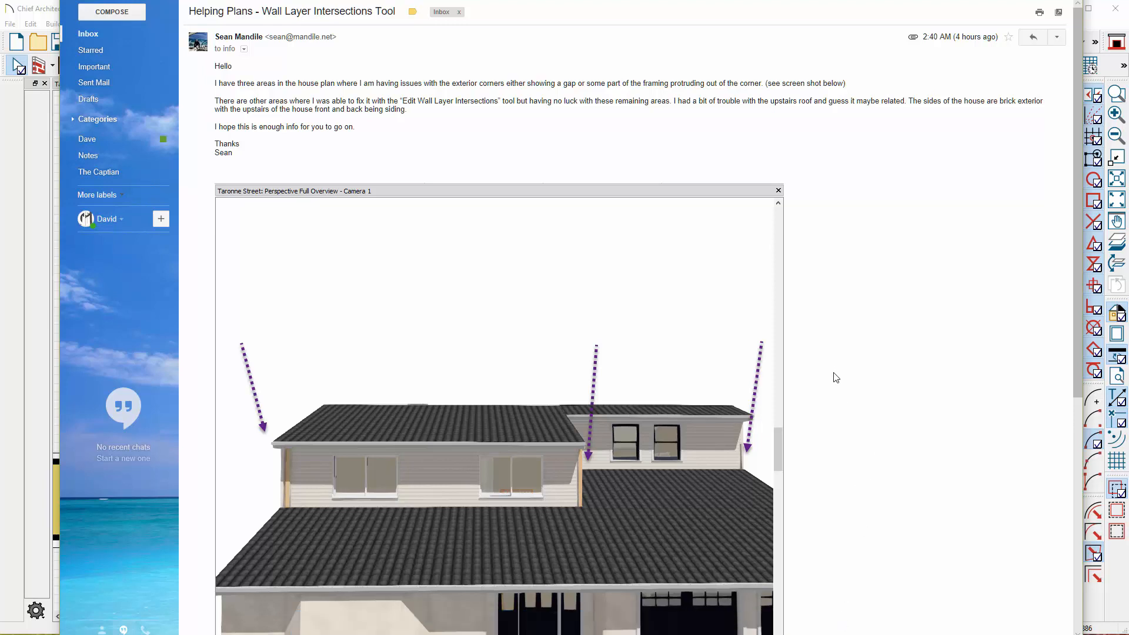
- Scroll through the client's email about gaps at the exterior wall corners
scroll("down", 3)
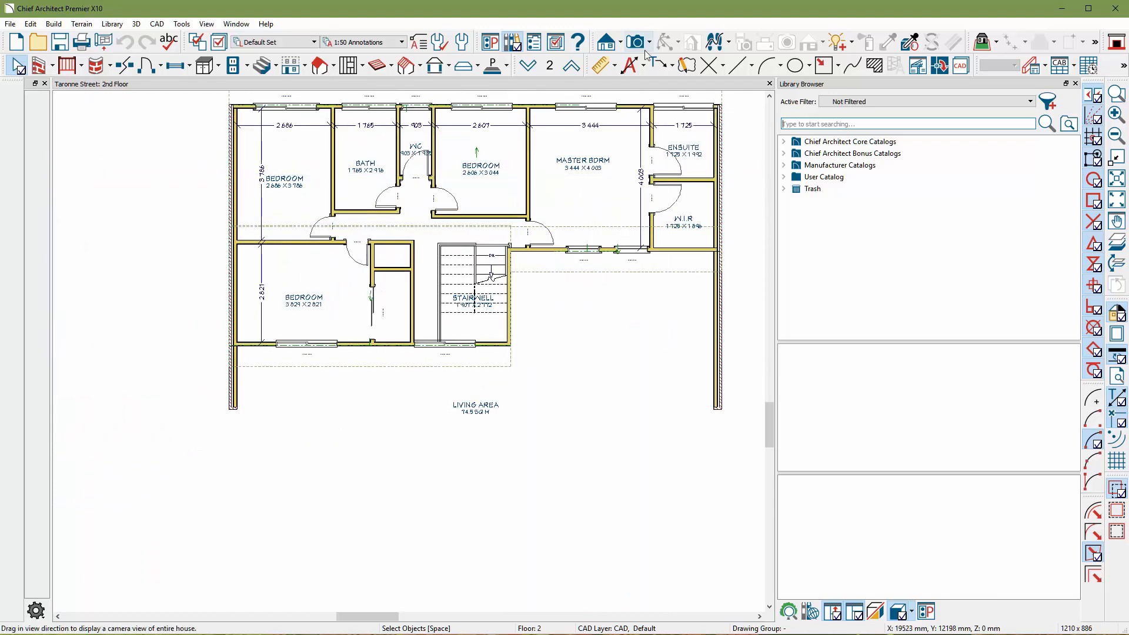
- Create a Perspective Full Overview of the house and zoom to the wall-roof corner
left_click(637, 41)
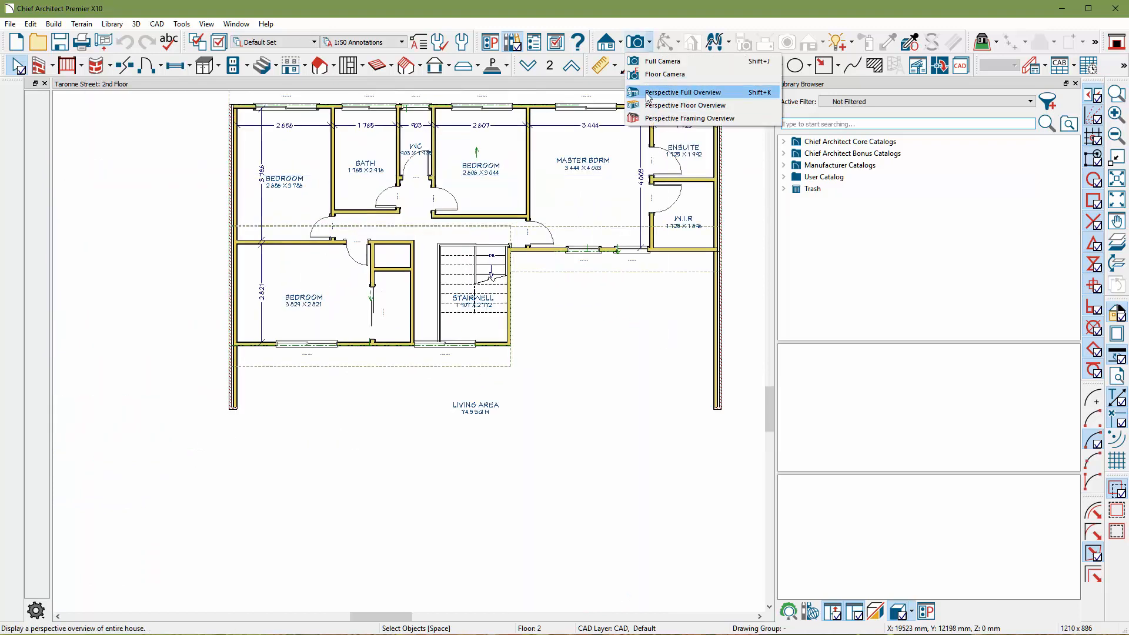
left_click(681, 92)
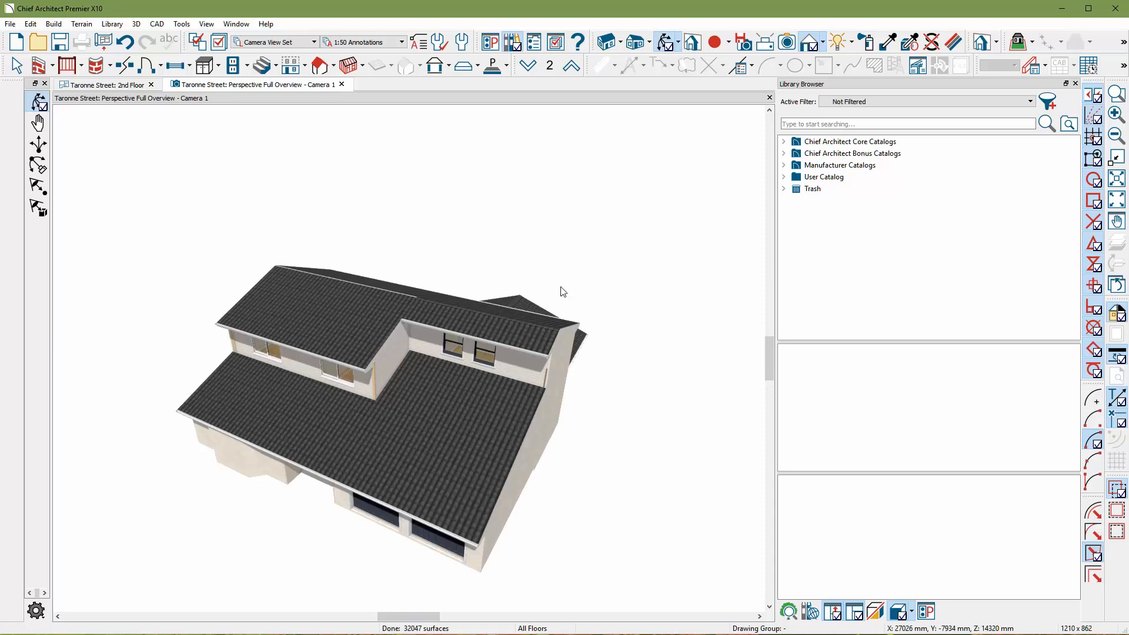
left_click_drag(563, 292, 536, 320)
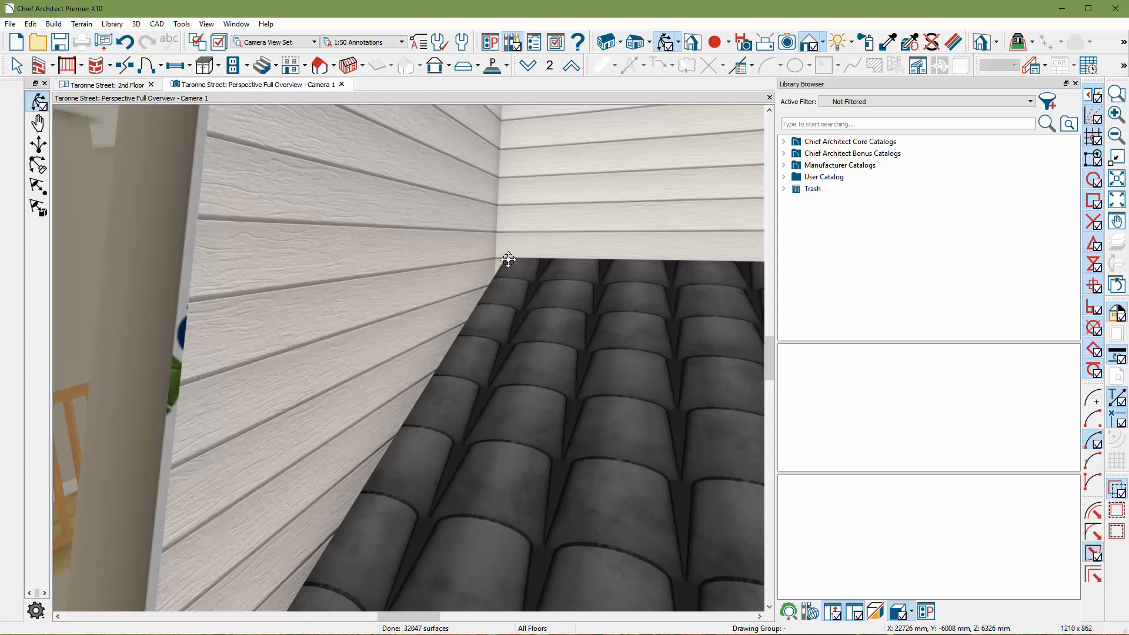
mouse_move(487, 258)
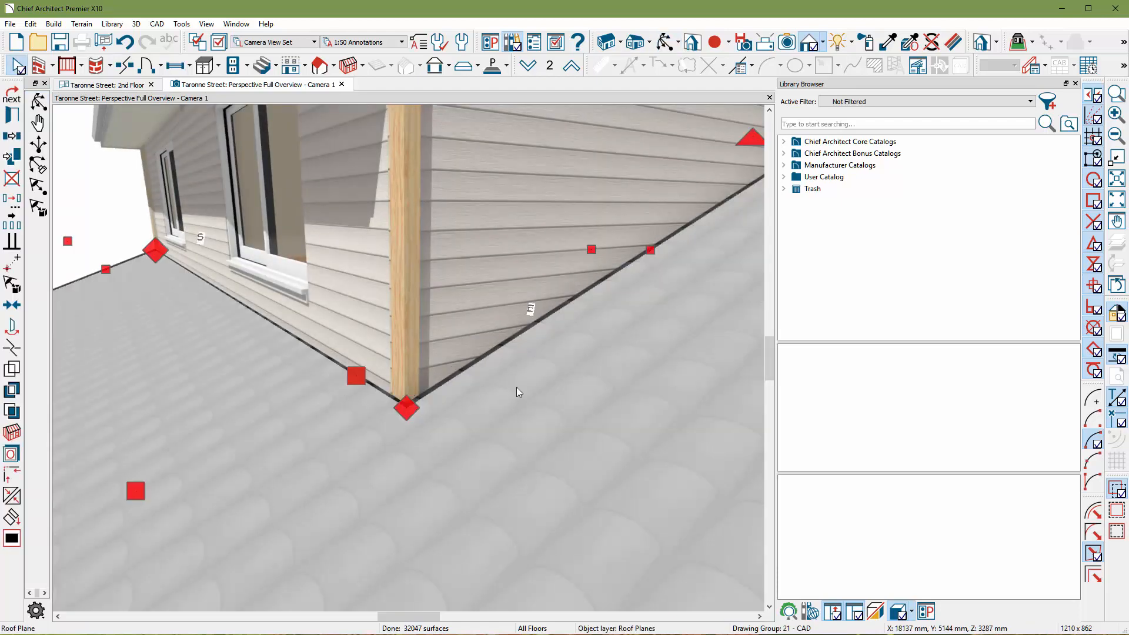
- Drag the roof plane's edge handle so it runs in line with the upper wall
left_click(108, 85)
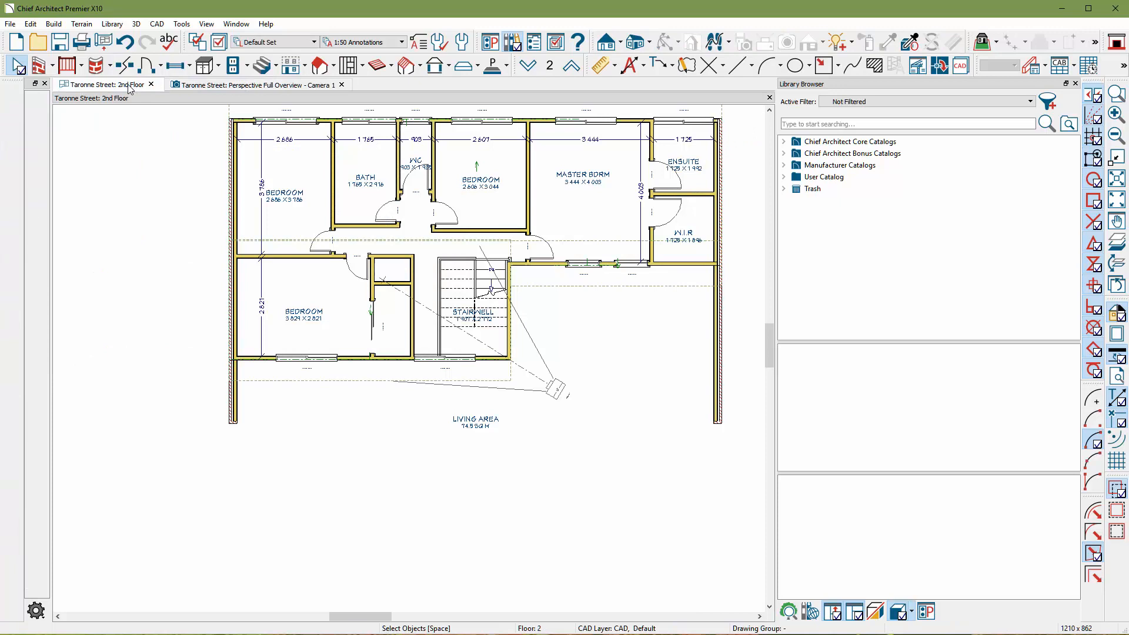
left_click(256, 85)
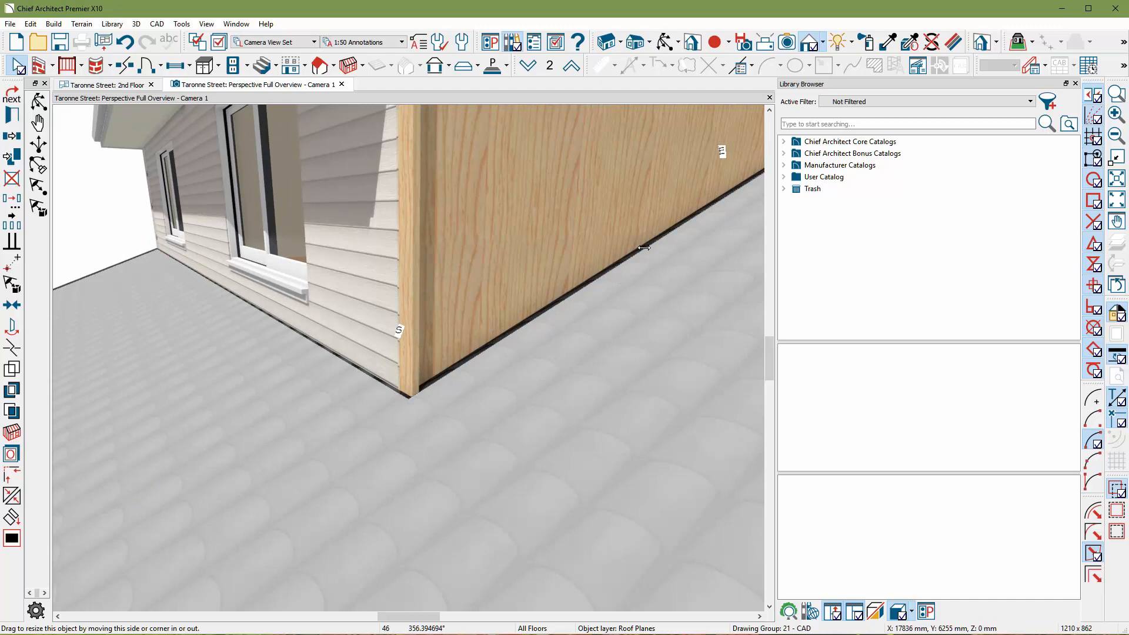
left_click(641, 248)
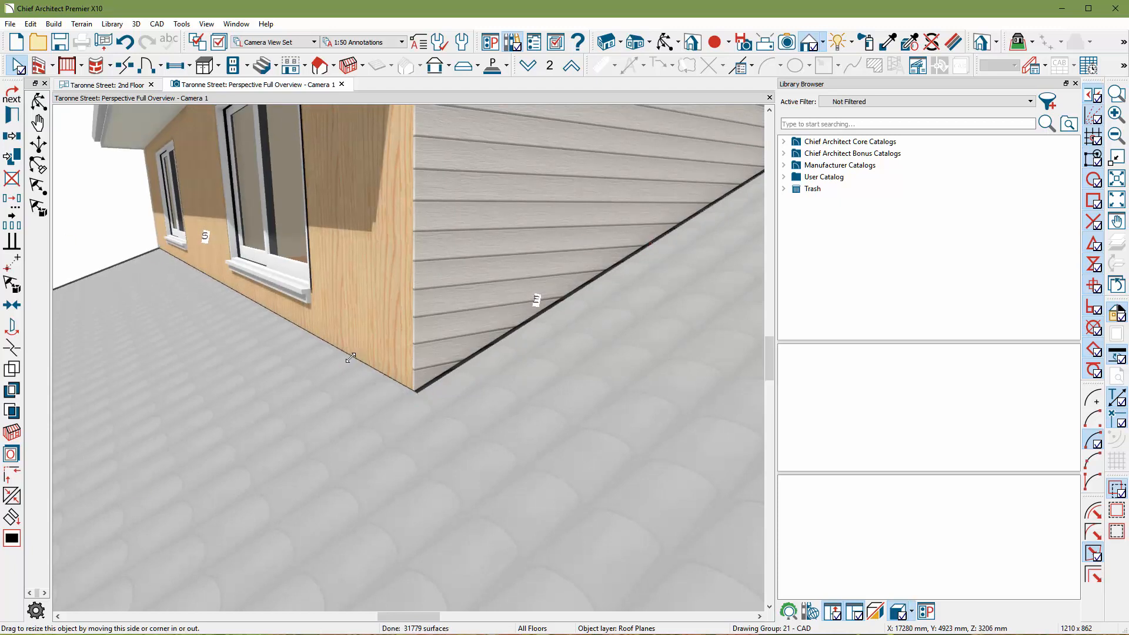
left_click_drag(350, 358, 344, 360)
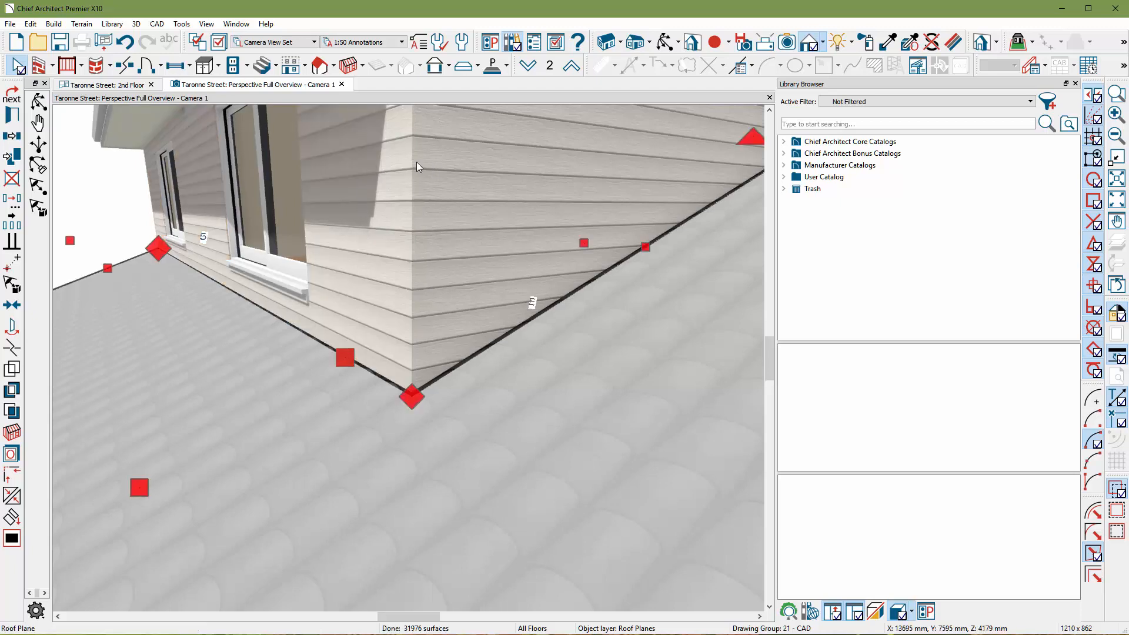
mouse_move(162, 114)
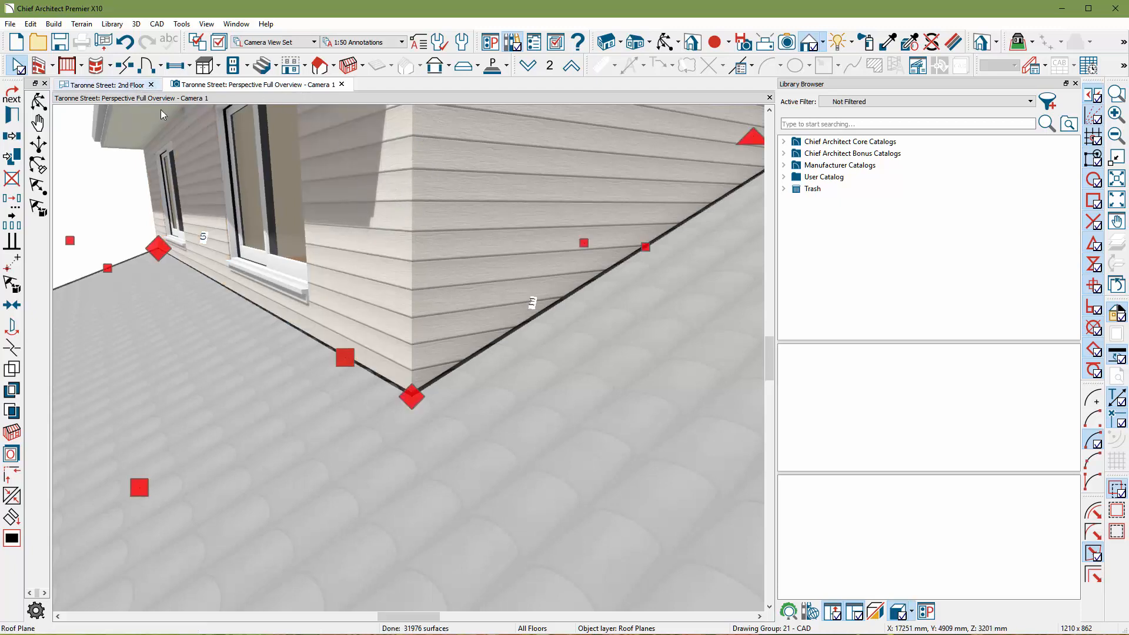
- Check the roof plane edge against the wall corner on the 1st Floor, then return to 3D
left_click(105, 84)
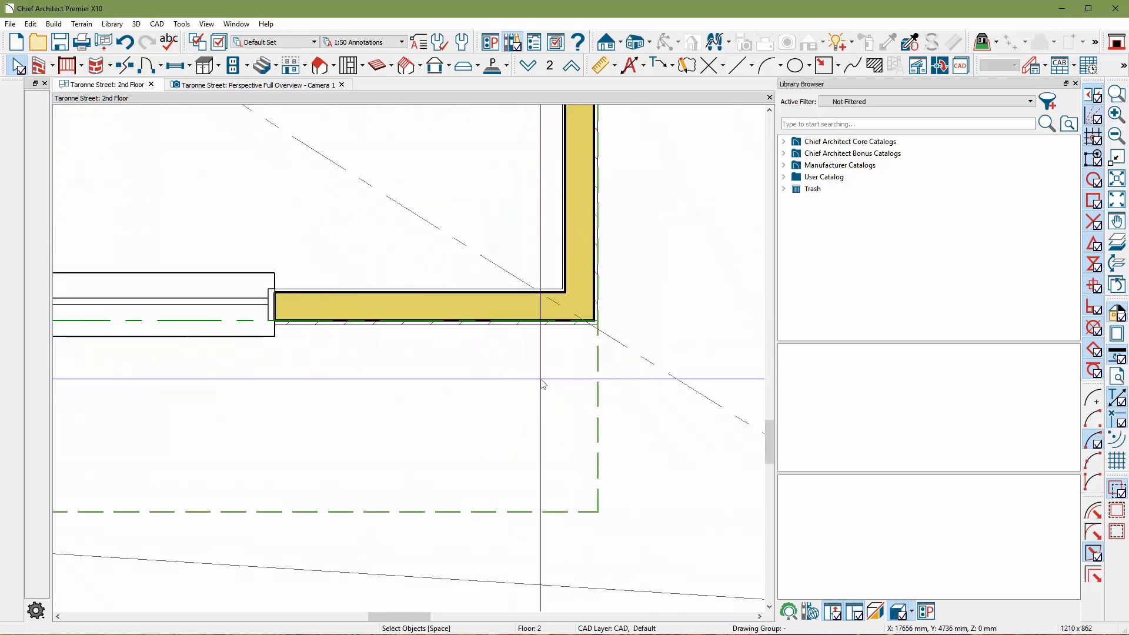
left_click(528, 65)
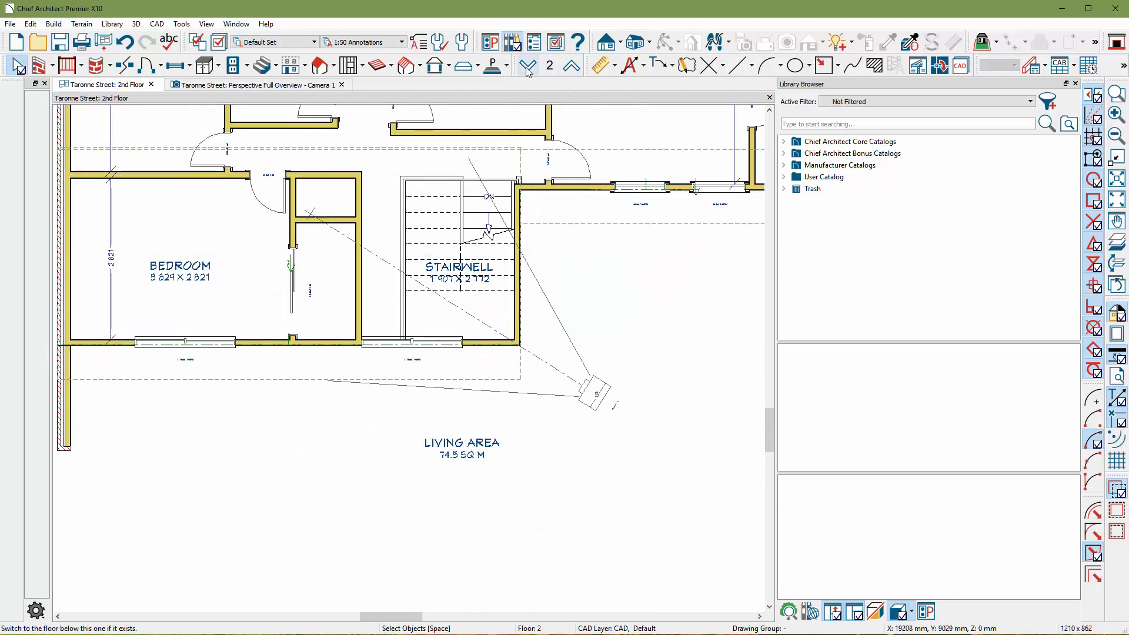
left_click(528, 65)
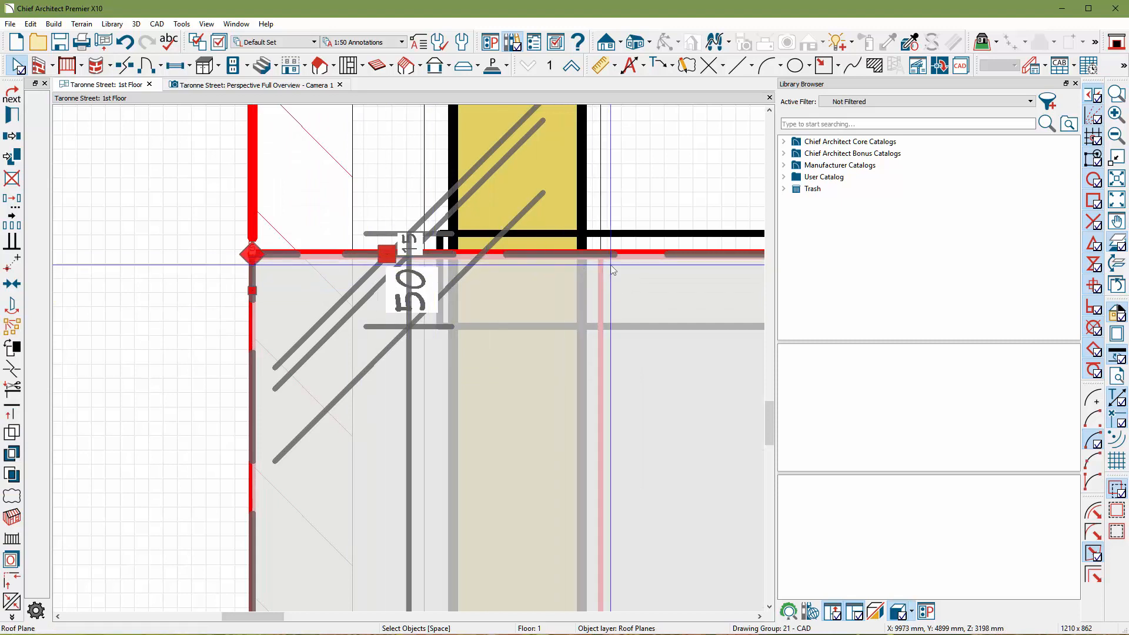
left_click(252, 84)
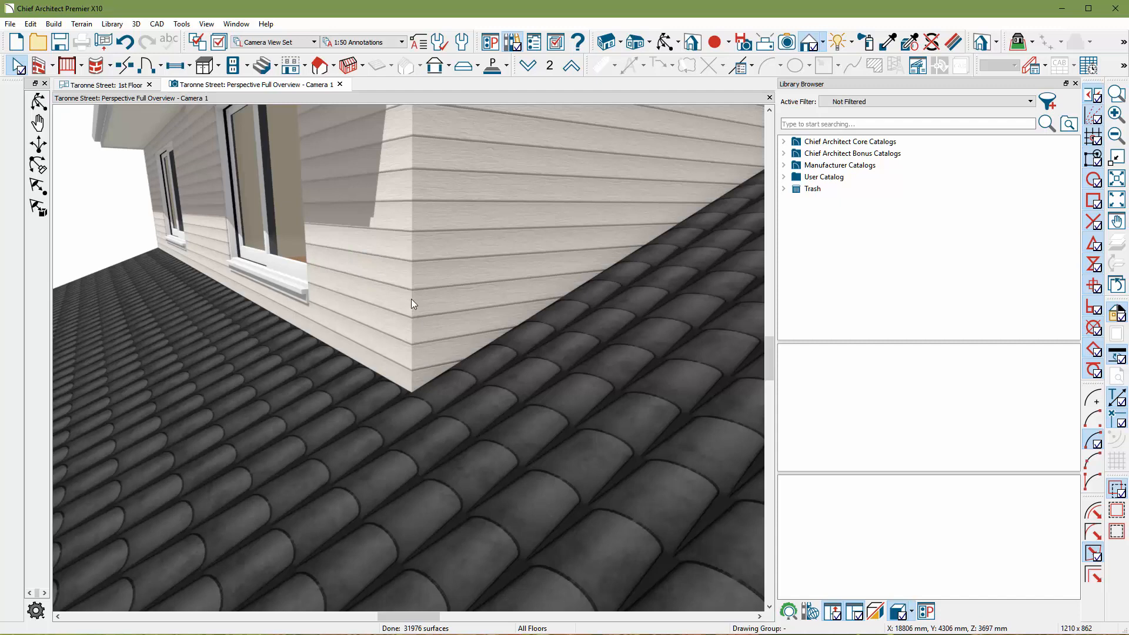
mouse_move(404, 393)
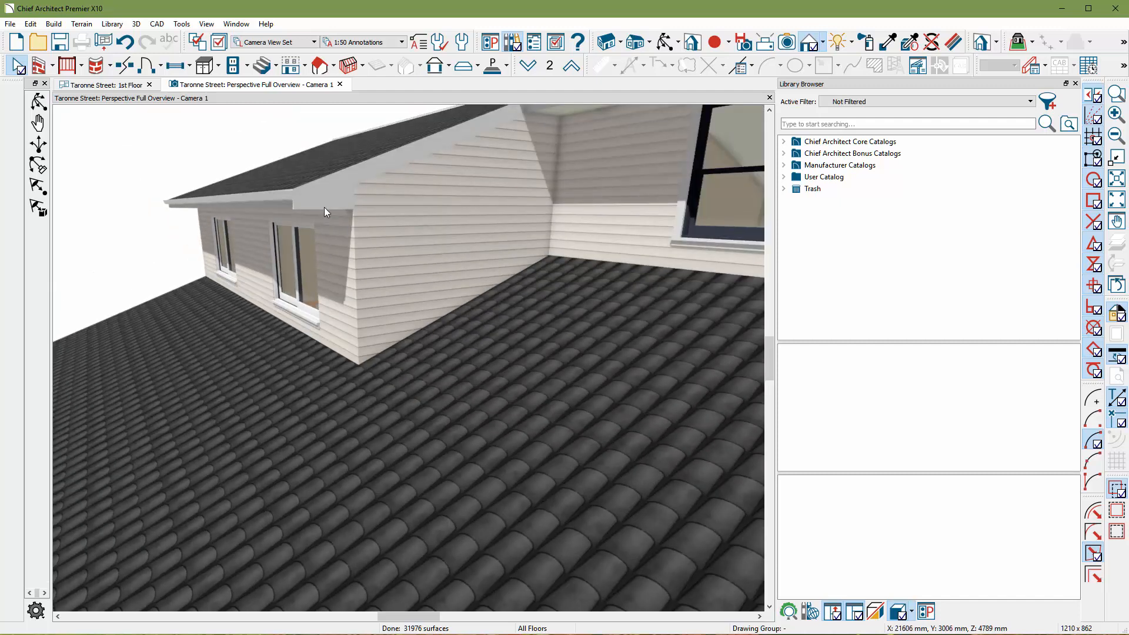
mouse_move(320, 211)
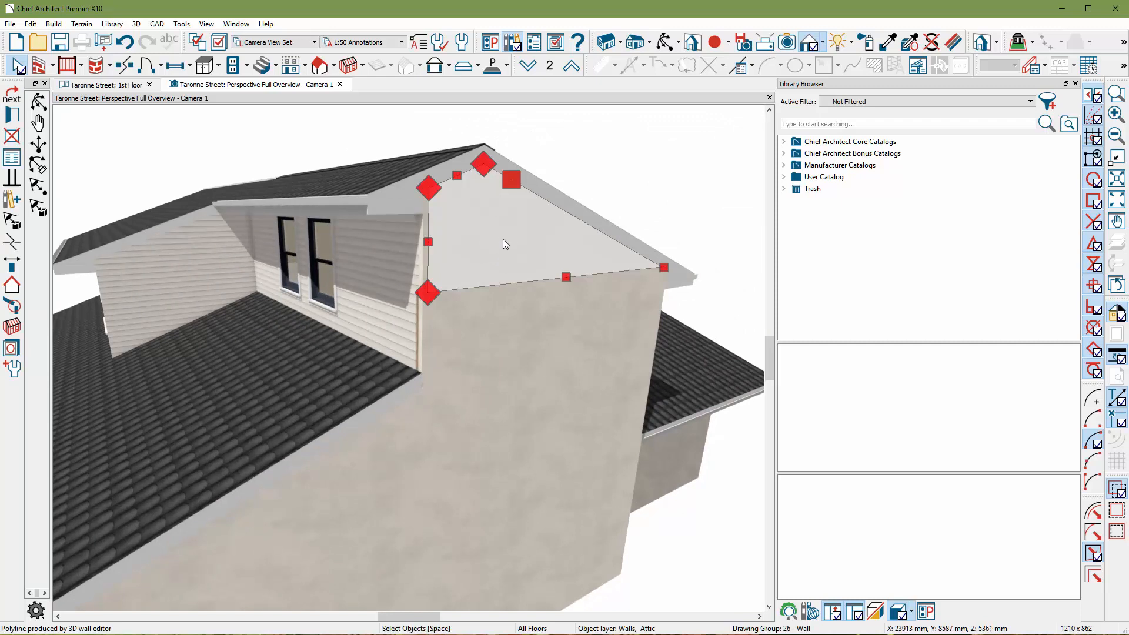
mouse_move(482, 327)
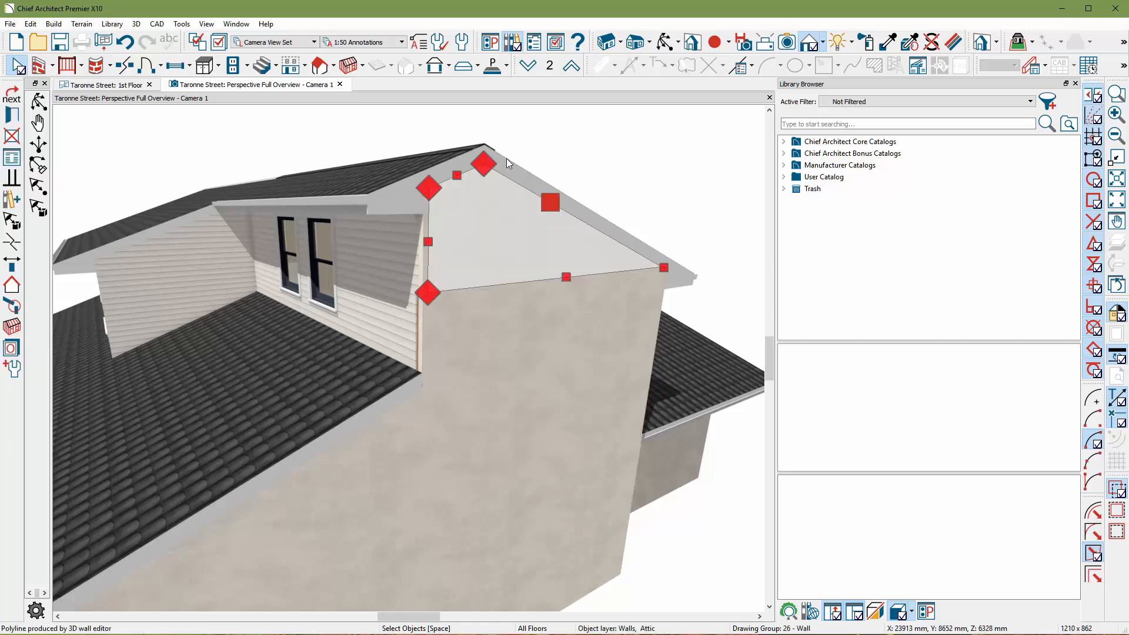
mouse_move(524, 264)
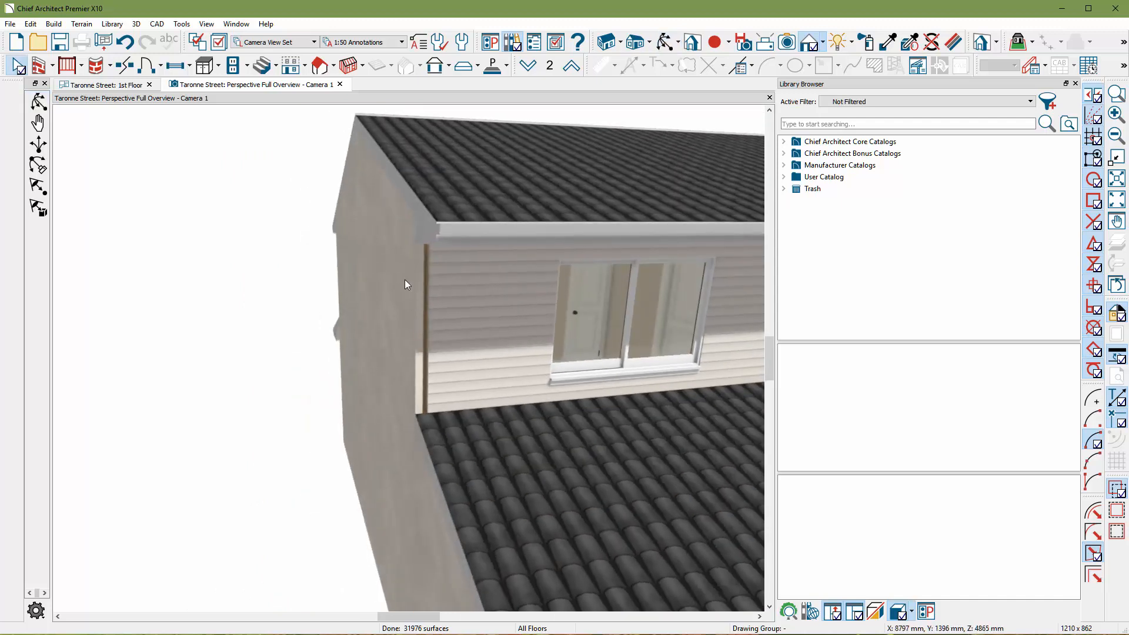
- Delete the Insulation Air layer from the Brick-Thin wall type, leaving it 193 mm thick
left_click(385, 288)
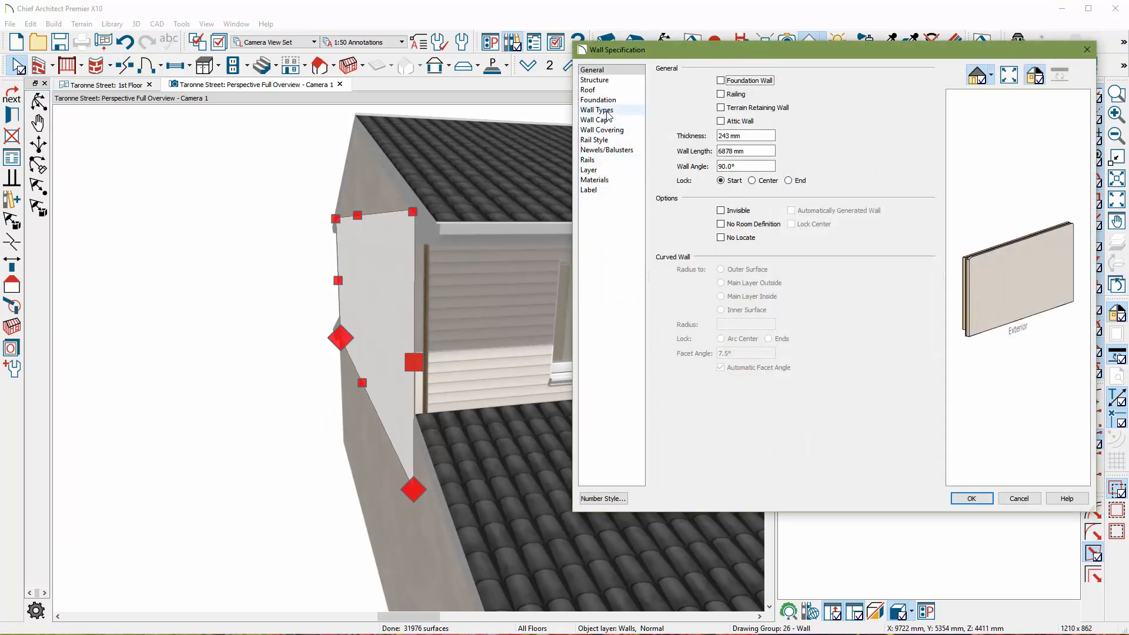
left_click(597, 109)
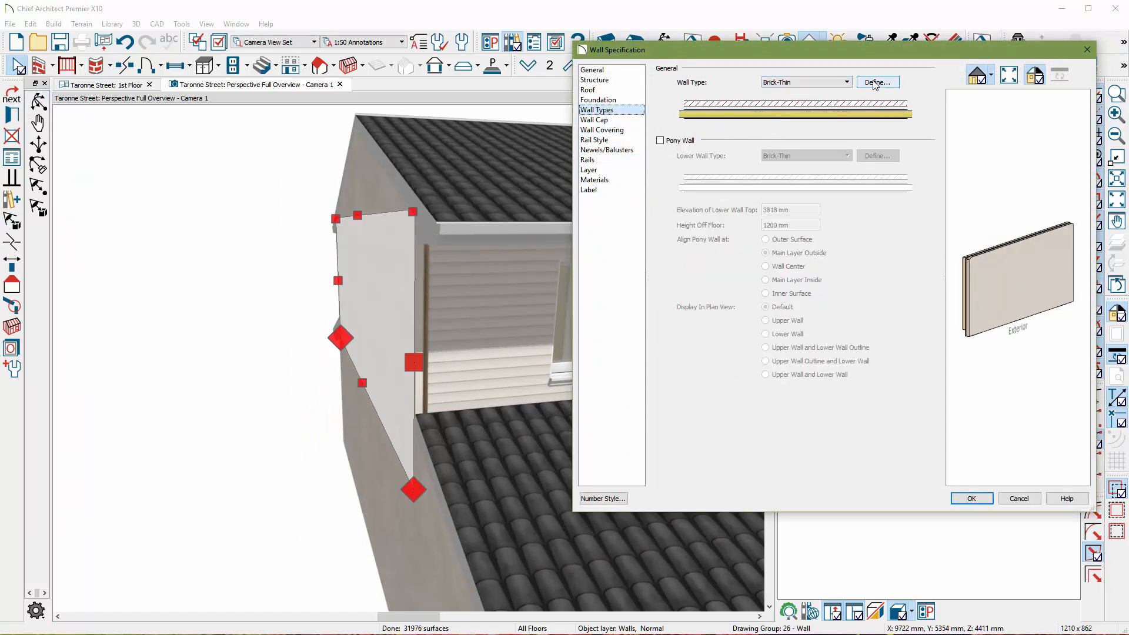
left_click(876, 82)
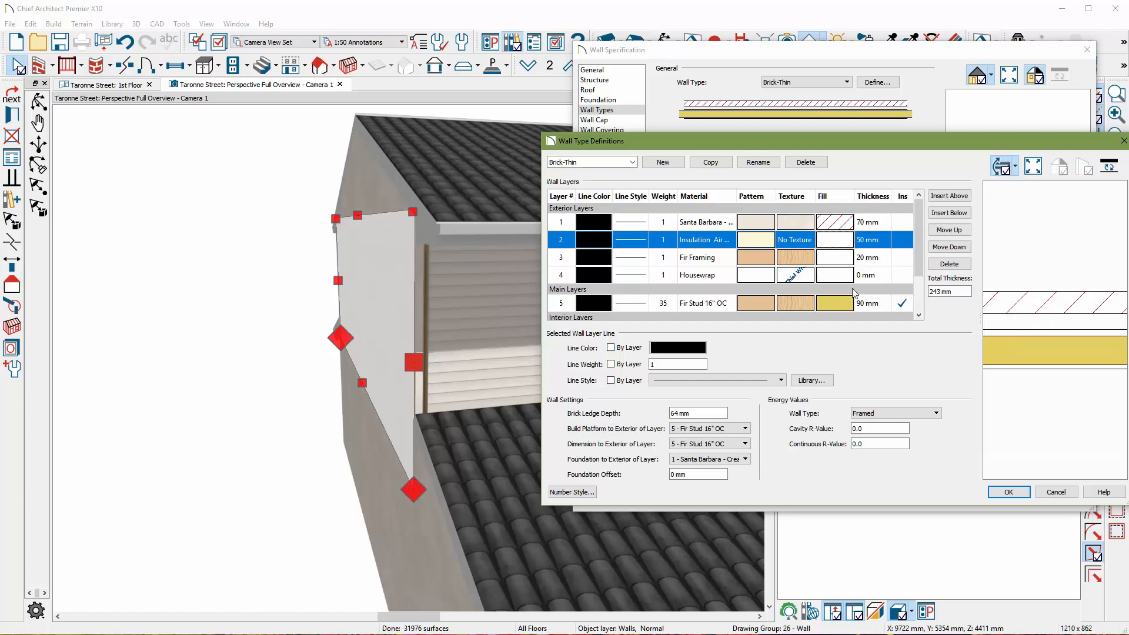
mouse_move(1005, 283)
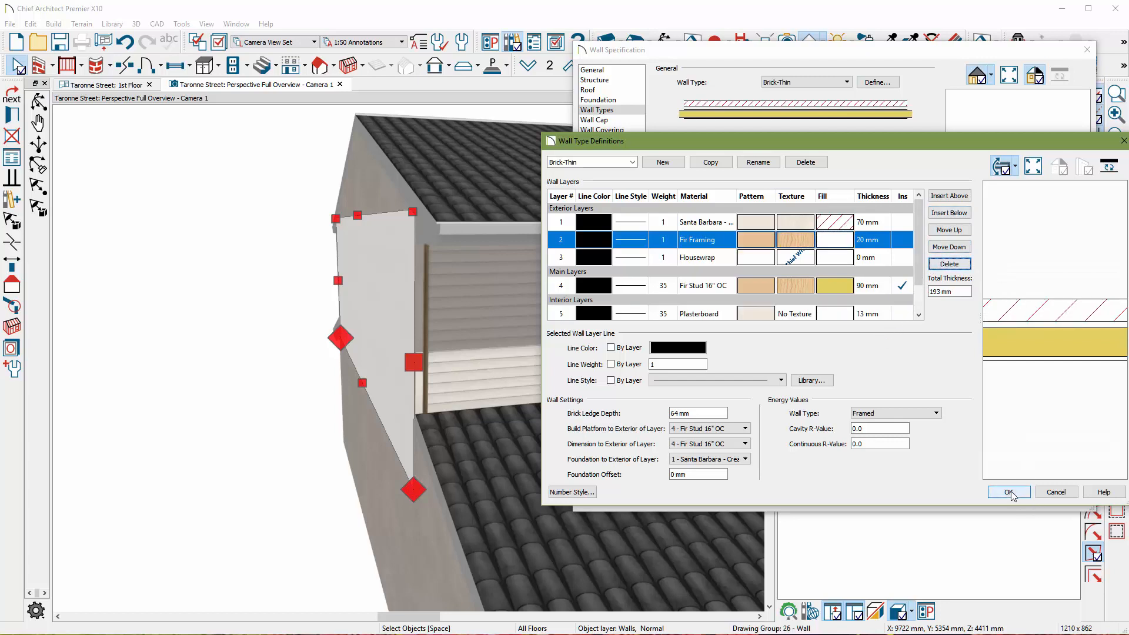
left_click(1008, 492)
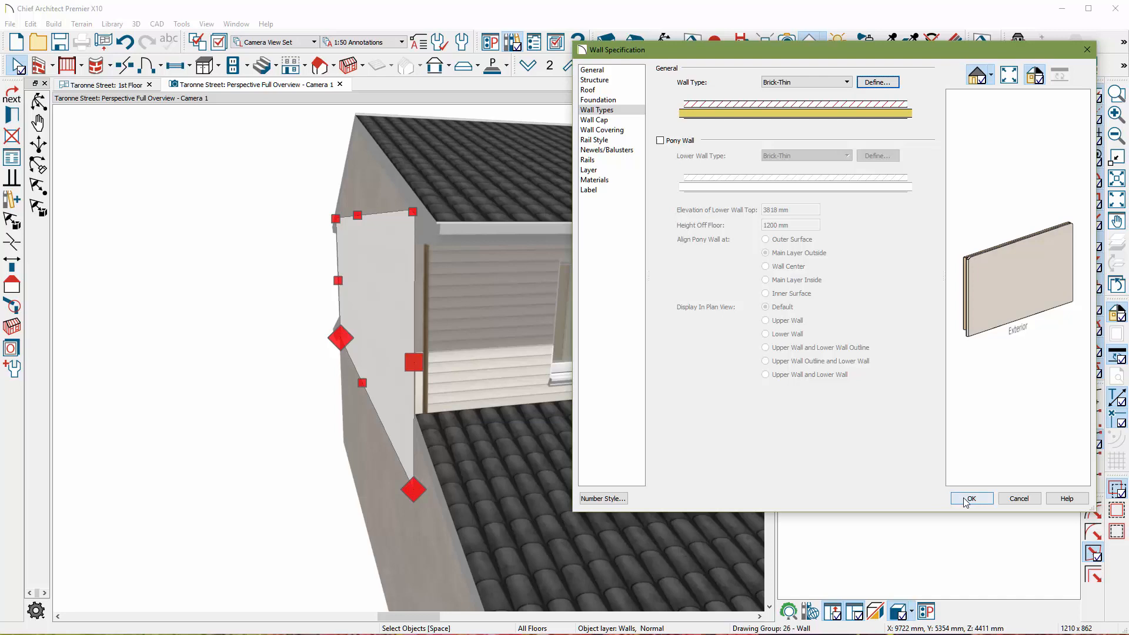
left_click(970, 498)
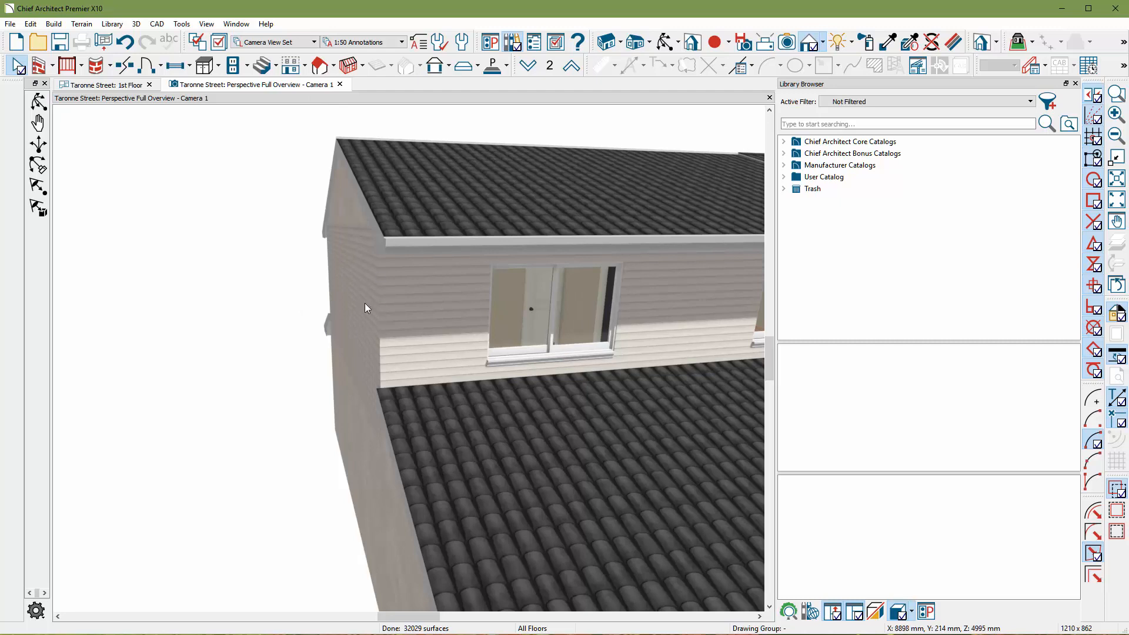
- Choose a drawing mode from the Build toolbar to work on the next sided corner
left_click(887, 42)
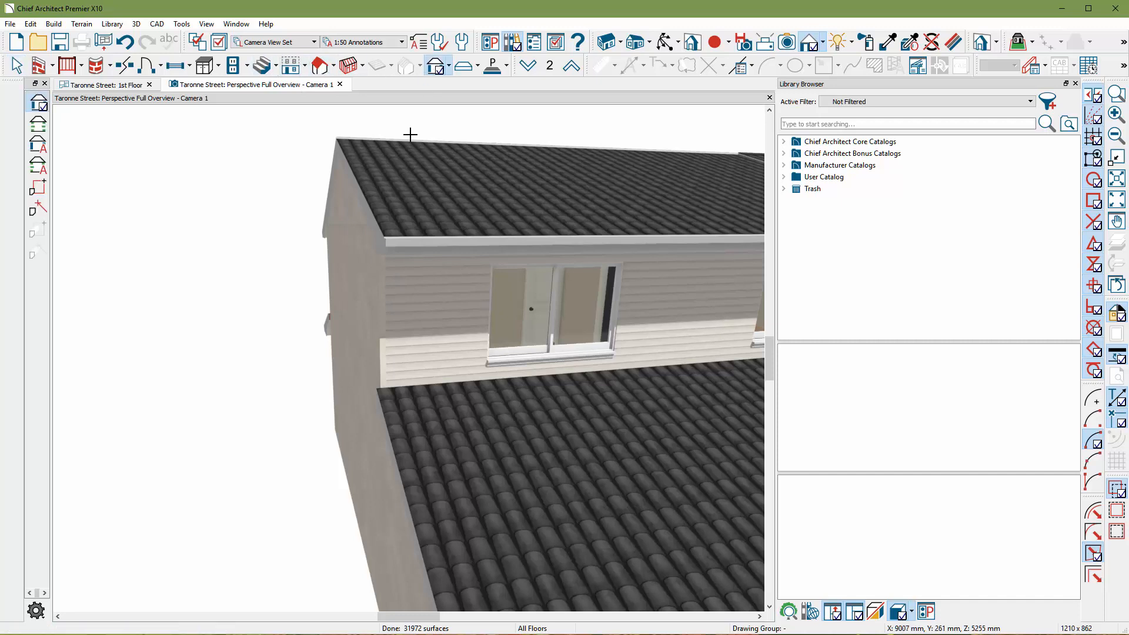
mouse_move(381, 326)
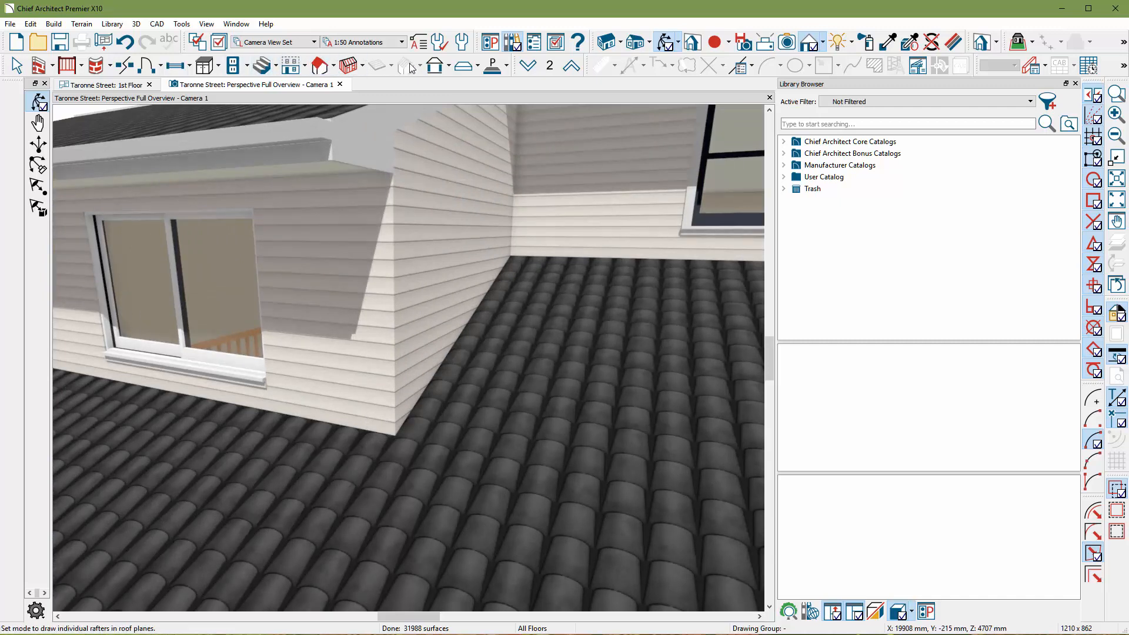
left_click(438, 65)
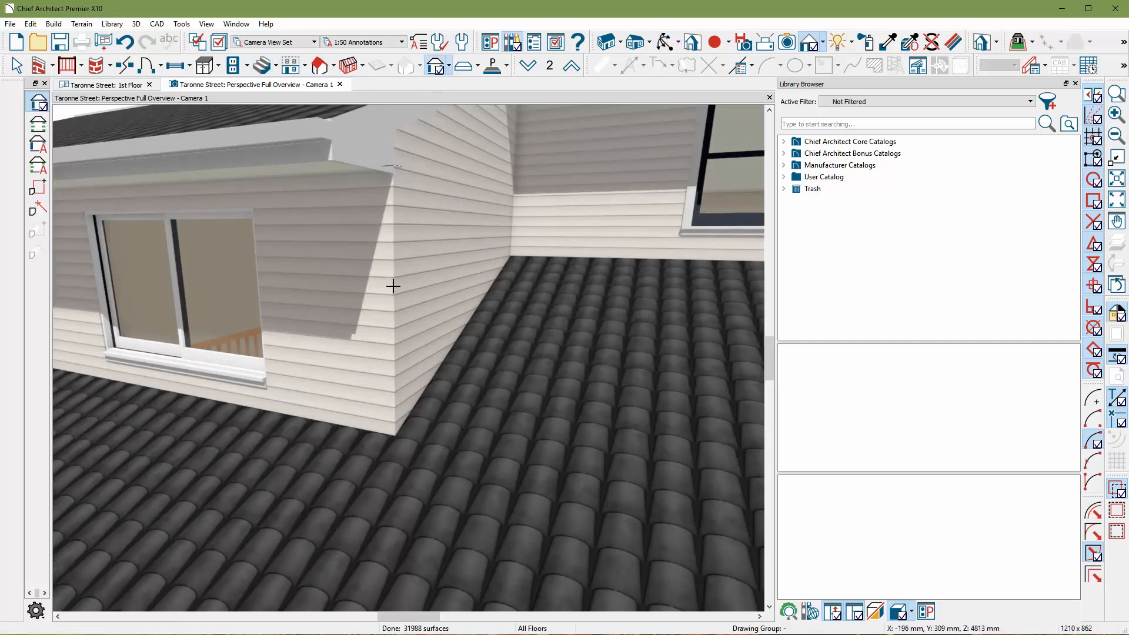